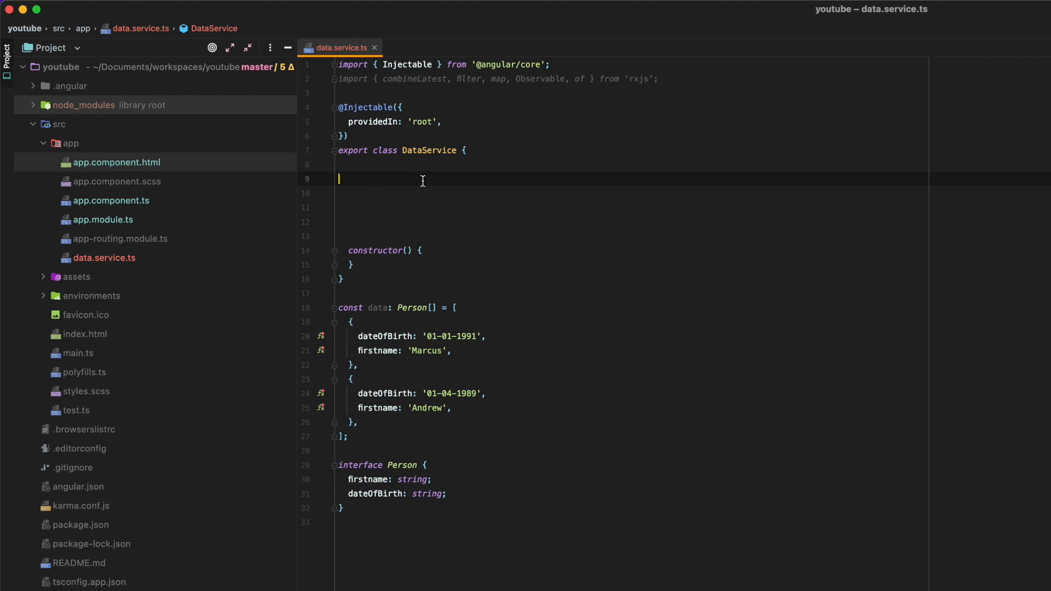
Declare data$ as Observable<Person[]> = of(data) and selectedDate$ emitting '01-01-1991'.
text(public data$: Observable<Person[]> = of(data);)
click(693, 194)
text(public selectedDate$ = of('01-01-1991');)
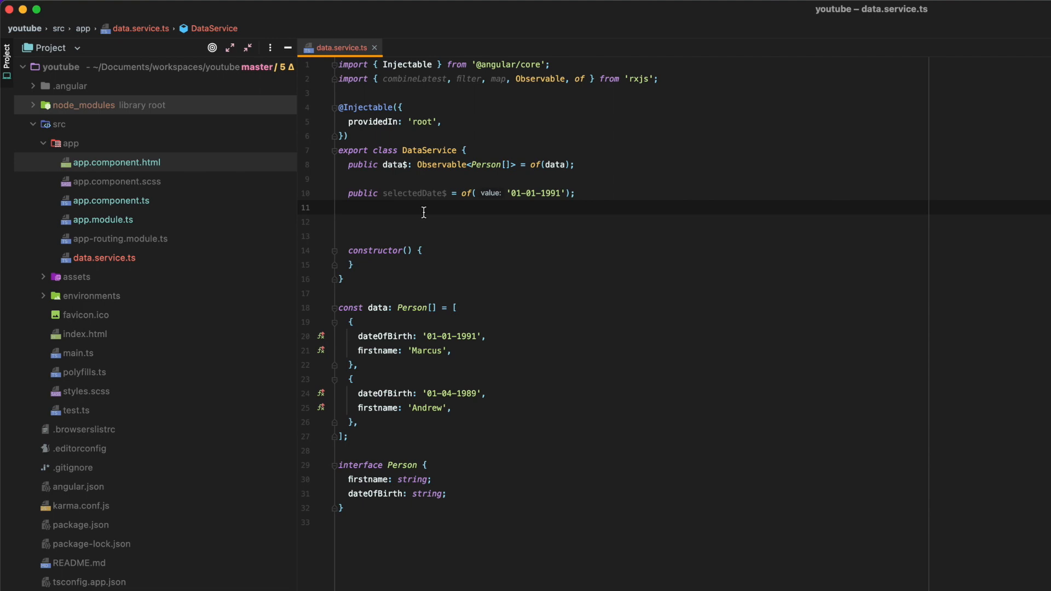
click(457, 193)
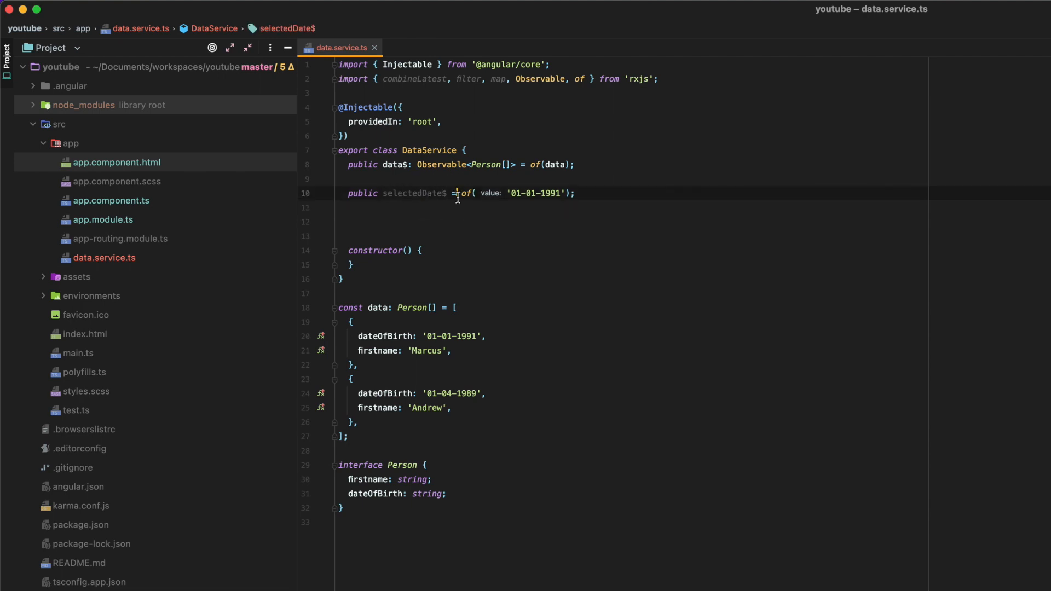
click(587, 195)
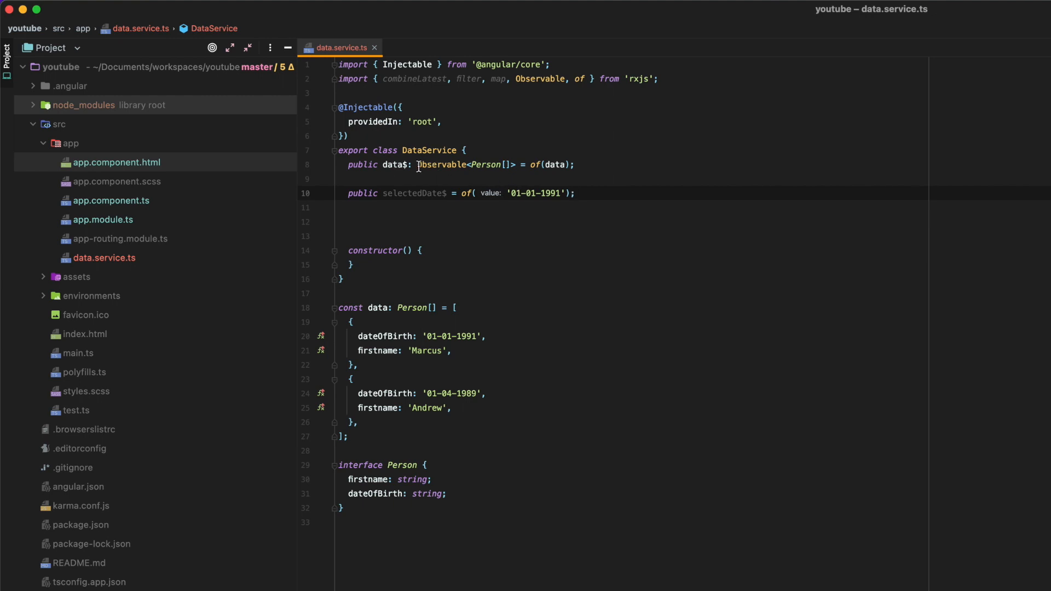
text(public filteredData$: Observable<Person[]> =)
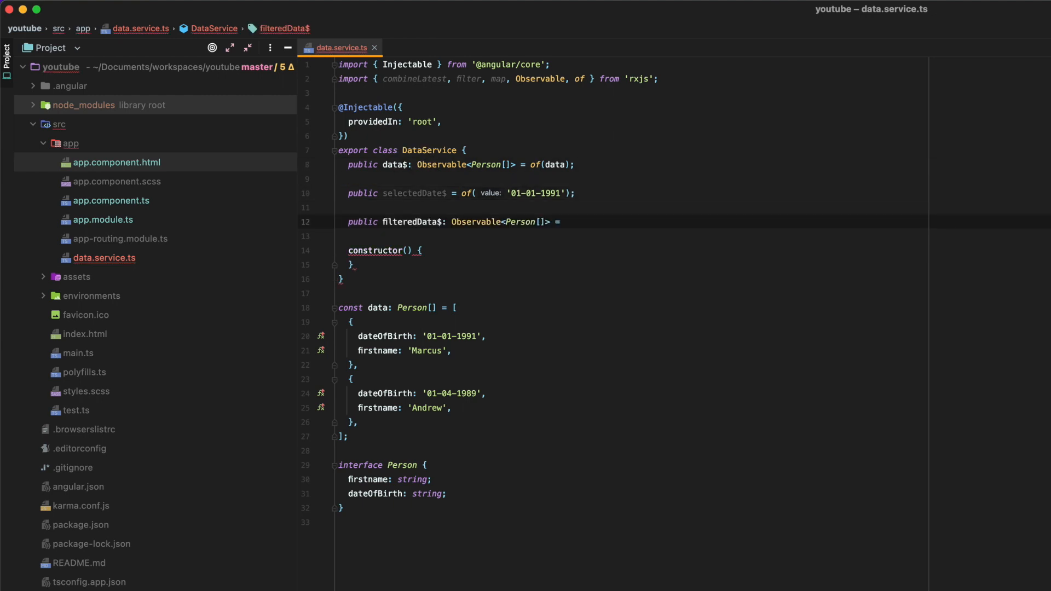
Write filteredData$ with combineLatest of data$ and selectedDate$, filtering by birth date, logging 'Result'.
text(combineLatest())
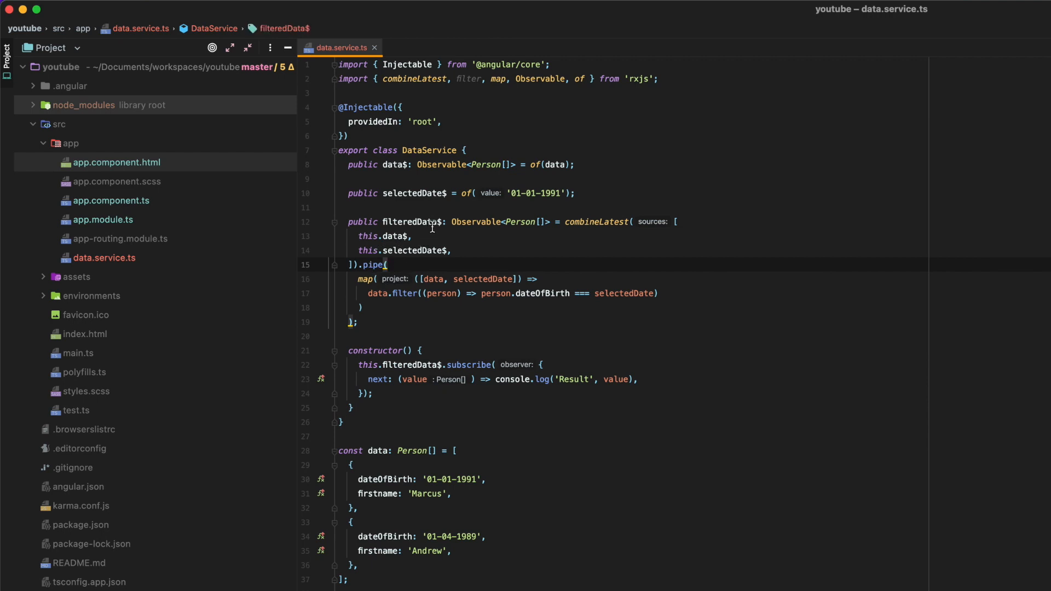
click(387, 236)
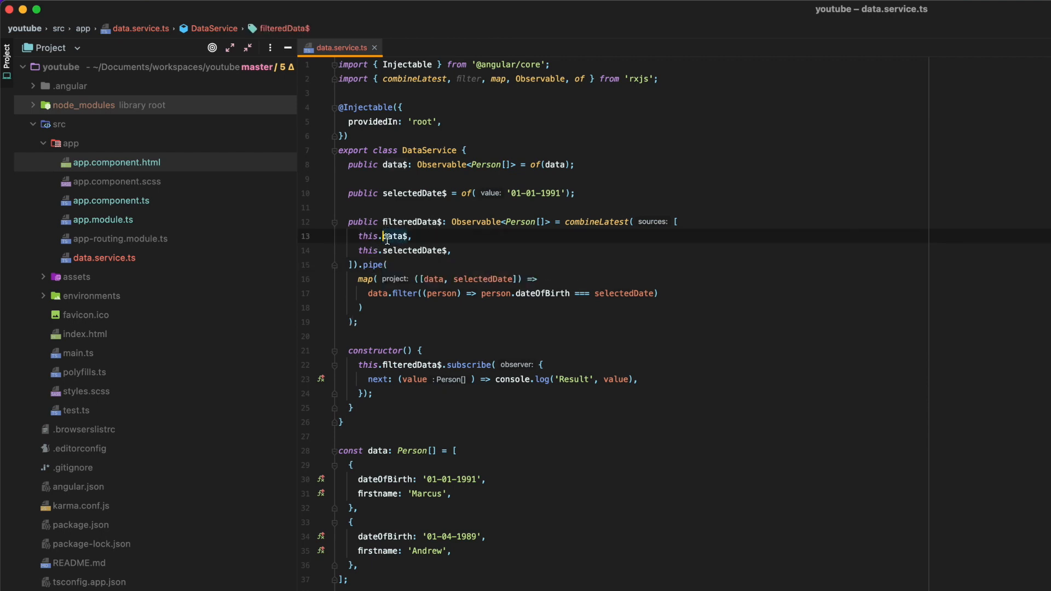
click(361, 308)
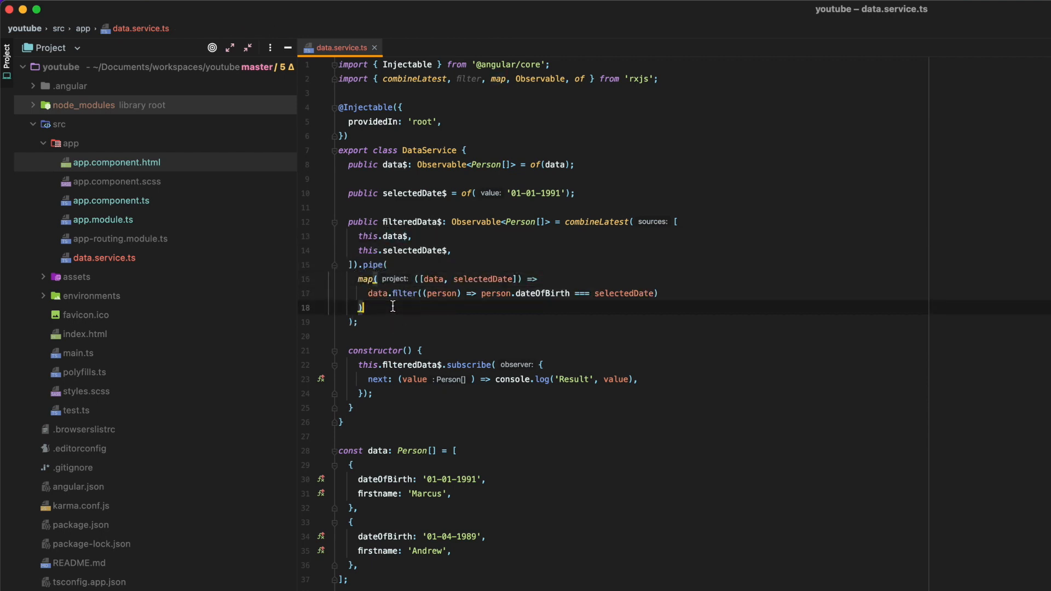
click(364, 250)
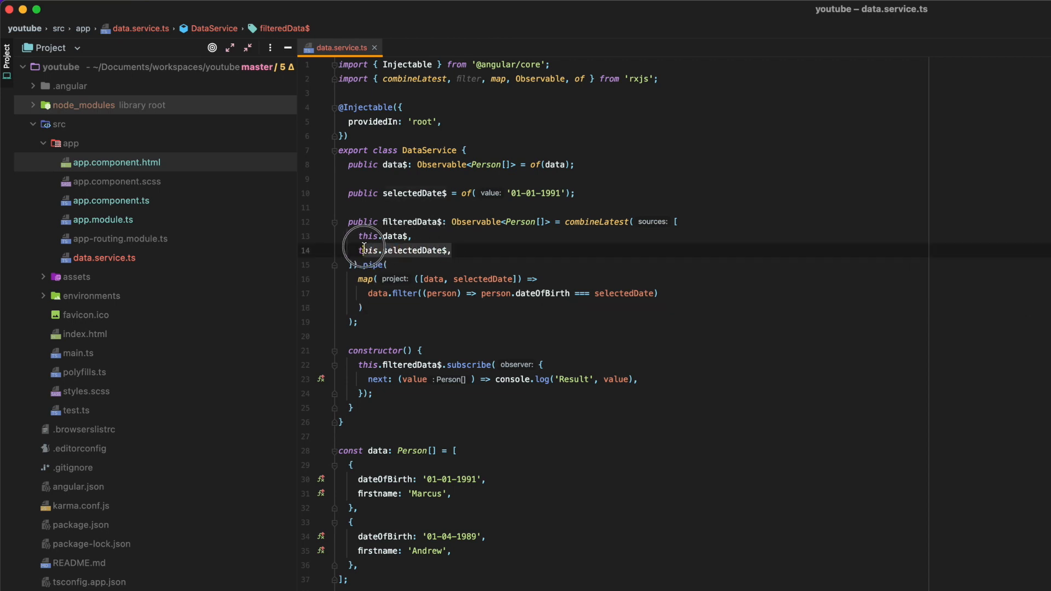
click(414, 235)
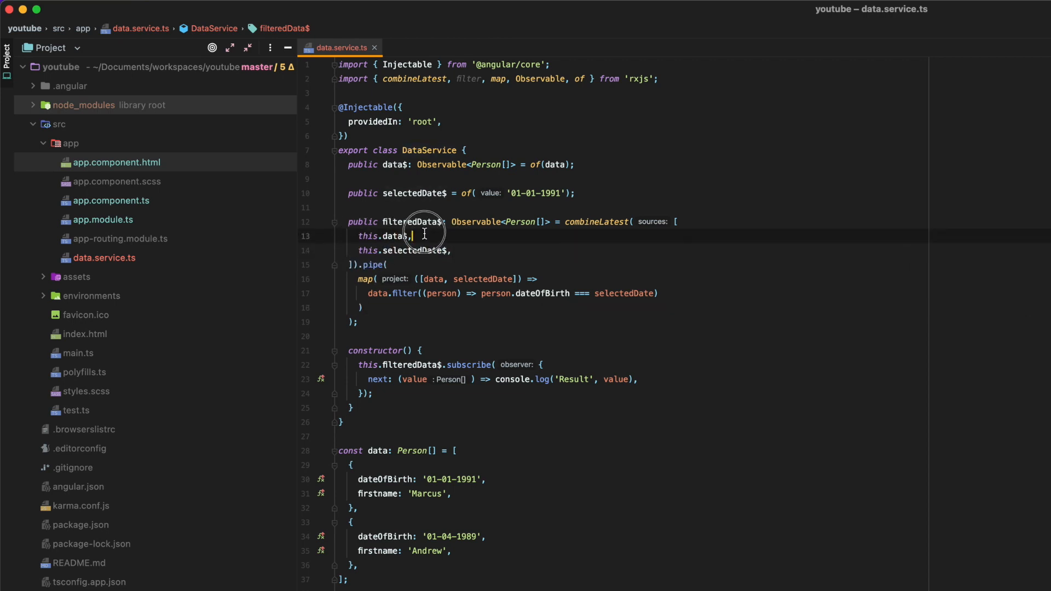